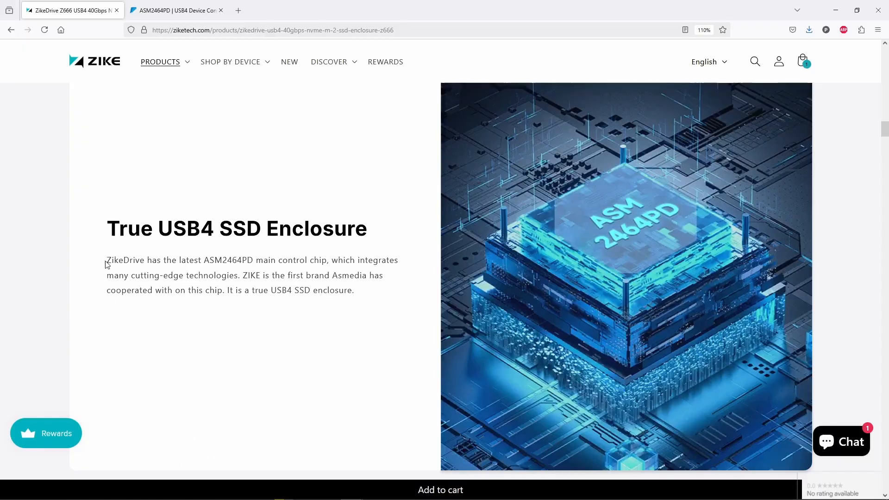
# Highlight Zike's ASM2464PD sentence, then ASMedia's USB4 and PCIe Gen4 paragraph
pyautogui.moveTo(107, 259); pyautogui.dragTo(237, 259)
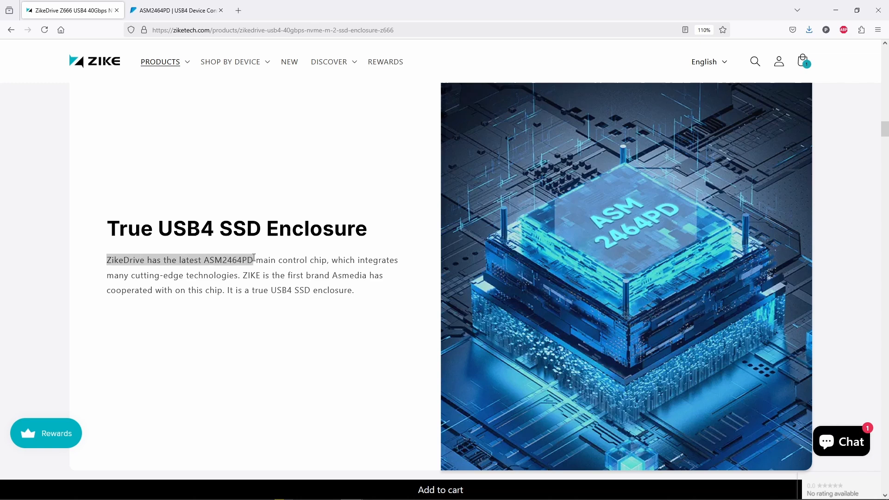
pyautogui.moveTo(286, 333)
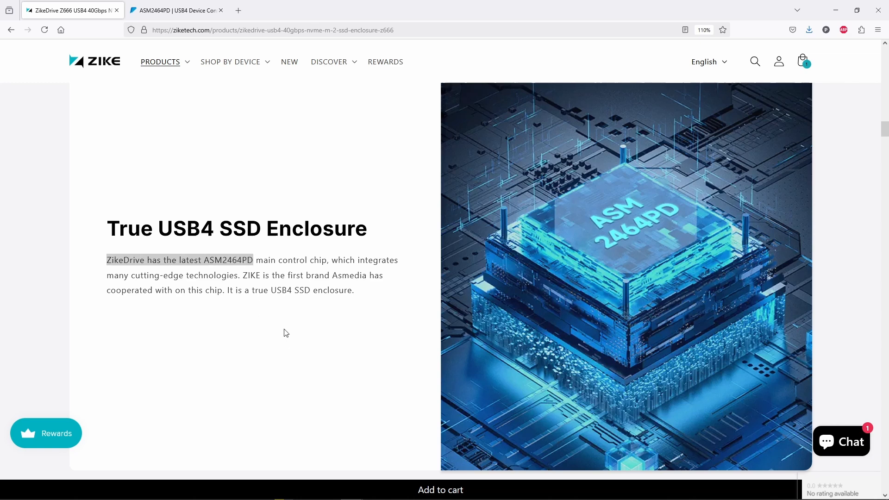
pyautogui.click(180, 10)
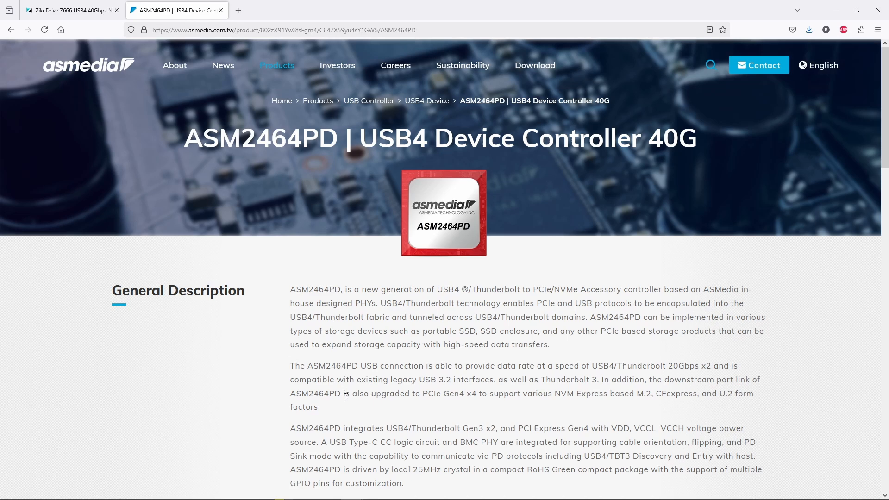
pyautogui.moveTo(335, 405)
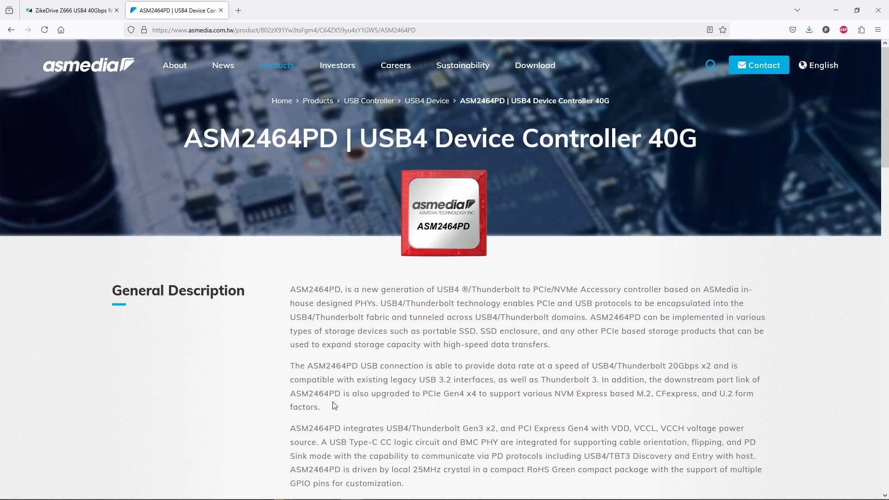
pyautogui.moveTo(290, 365); pyautogui.dragTo(320, 407)
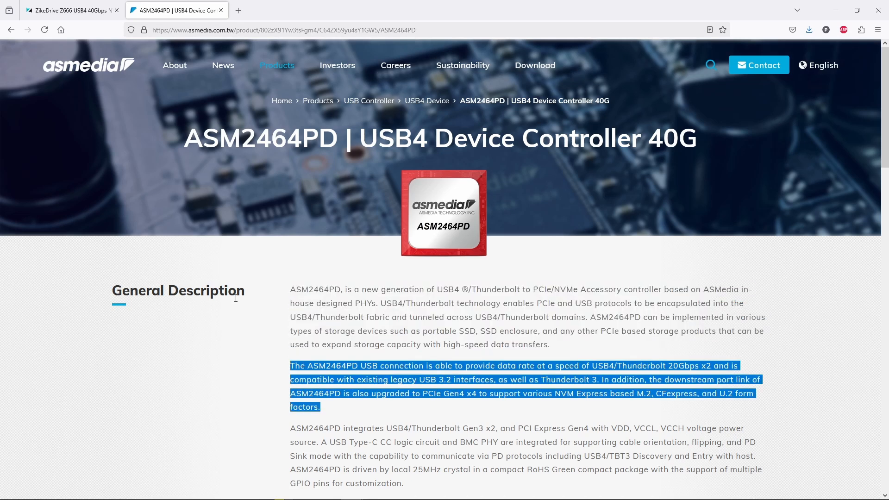
pyautogui.moveTo(240, 386)
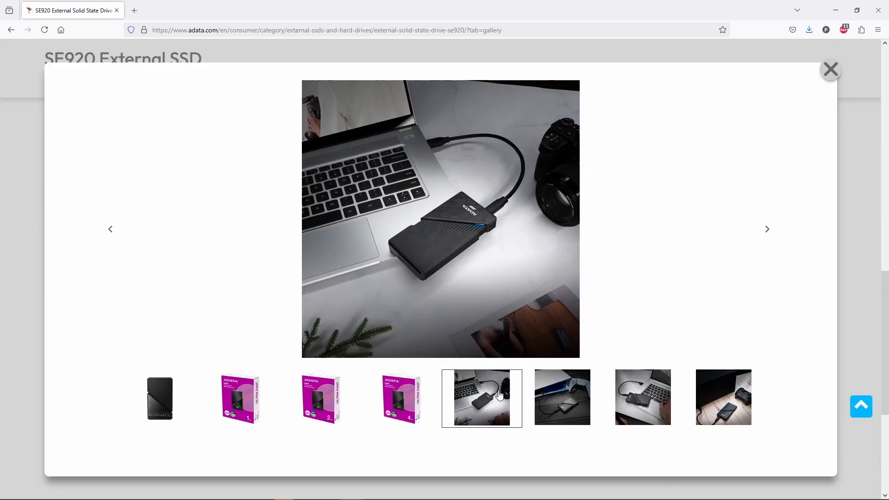
# View another SE920 product photo from the gallery thumbnails
pyautogui.click(562, 398)
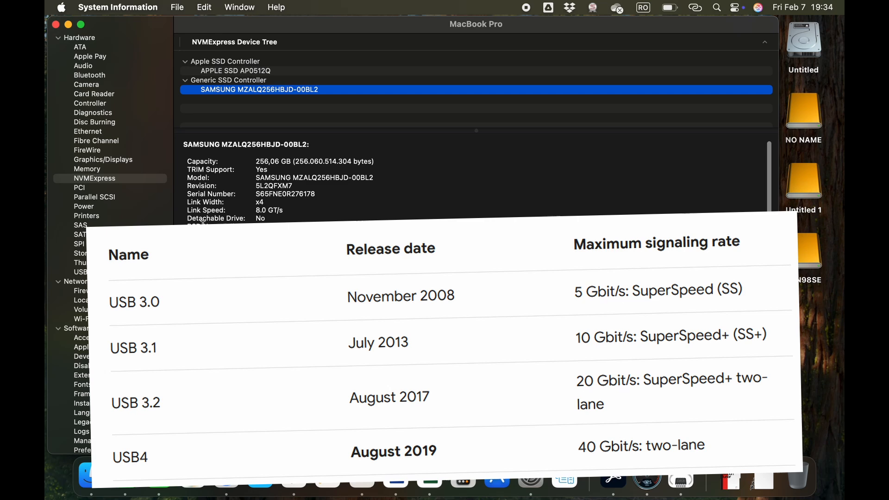
# Select the SAMSUNG MZALQ256HBJD-00BL2 entry under NVMExpress to view its details
pyautogui.click(104, 263)
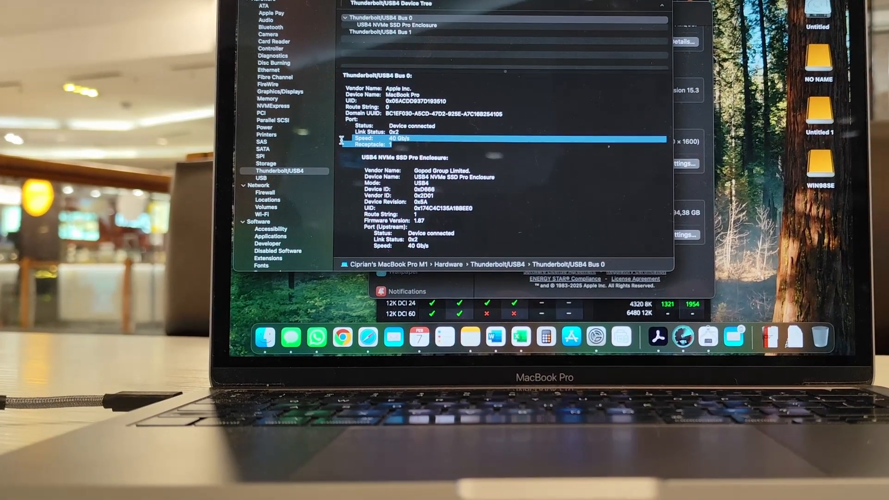
# Mark the 40 Gb/s speed line of Thunderbolt/USB4 Bus 0
pyautogui.click(95, 178)
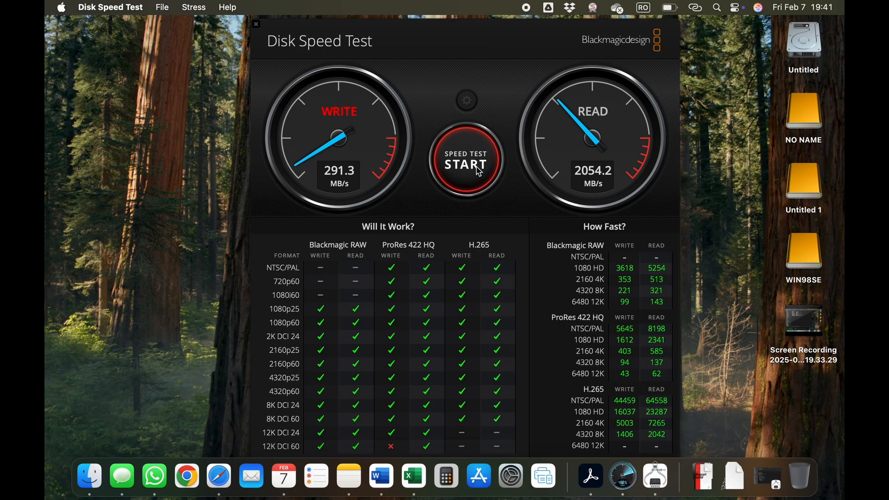
# Start the Disk Speed Test write and read benchmark
pyautogui.click(465, 165)
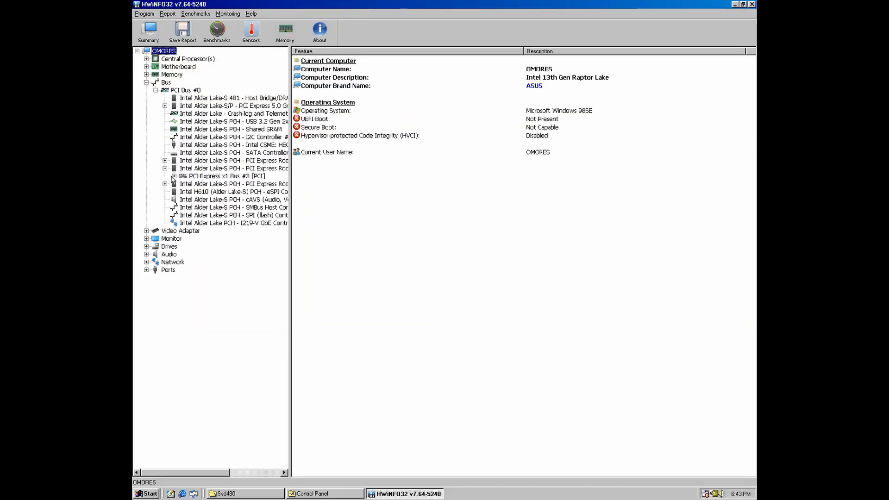
# Expand the PCI Express buses and select the Samsung NVMe SSD controller
pyautogui.click(165, 176)
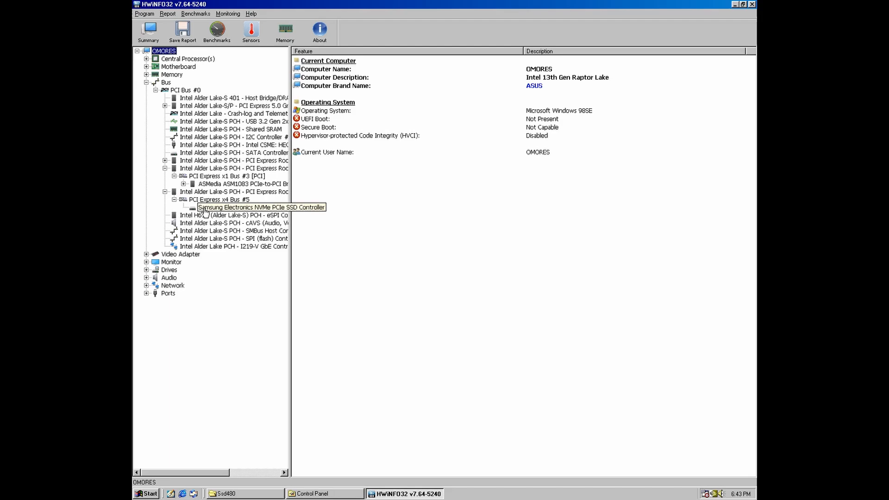
pyautogui.click(261, 207)
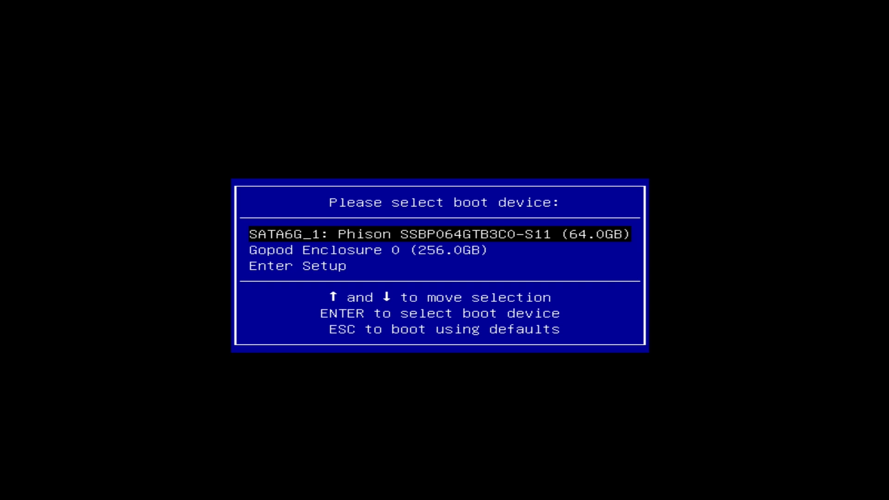
# Boot the selected drive and pick Windows 98SE + Windows XP SP3
pyautogui.press('enter')
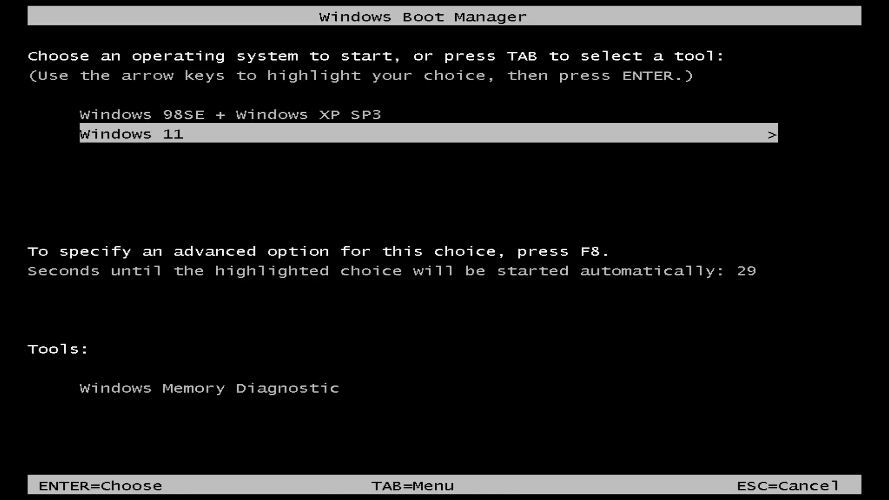
pyautogui.press('Up')
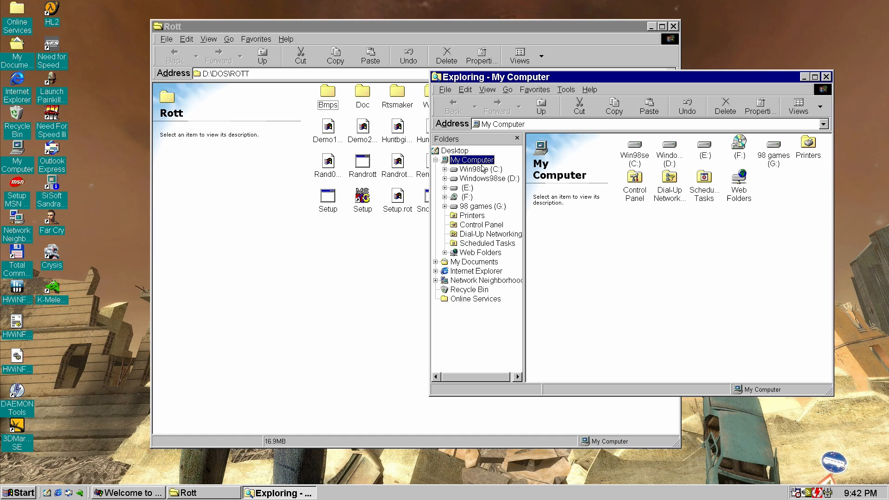
# Open the Win98se (C:) drive and start MDK2 via Play MDK2
pyautogui.click(827, 76)
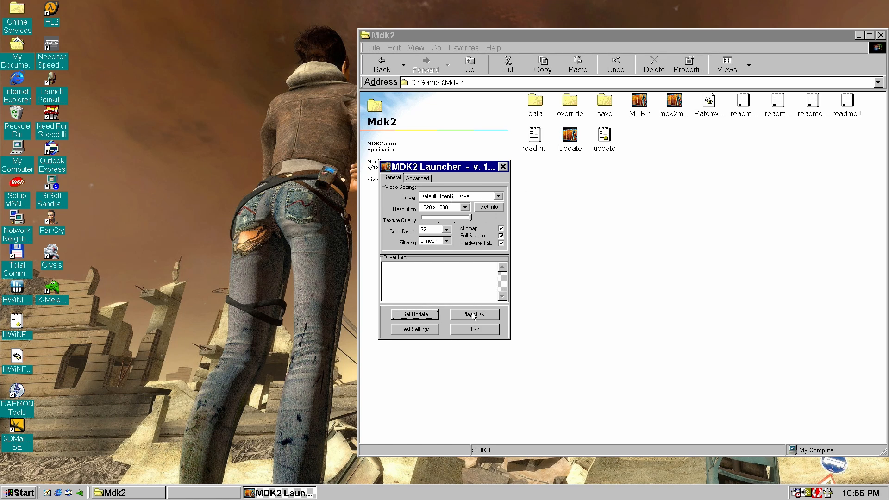
pyautogui.click(474, 314)
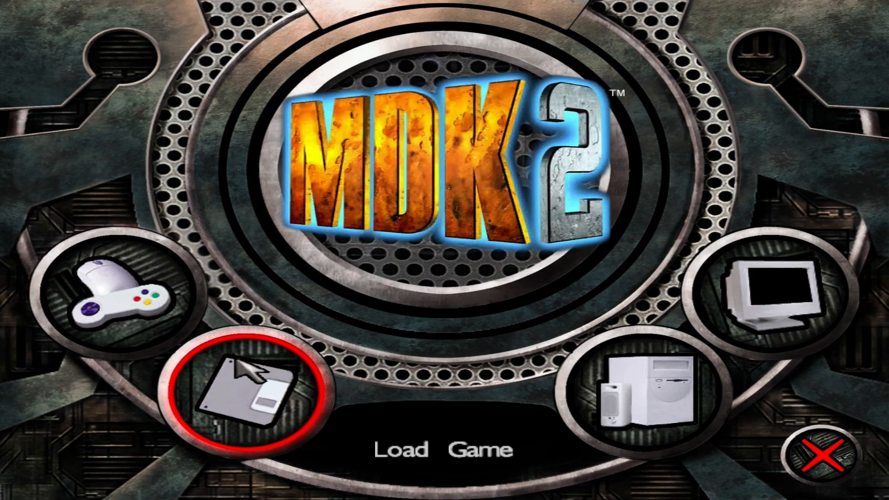
# Open the MDK2 saved-games list from the Load Game icon
pyautogui.click(245, 390)
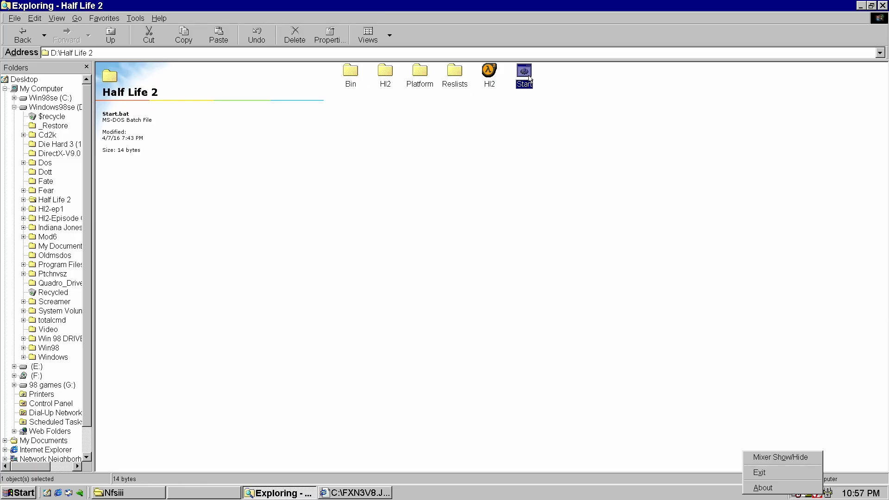
# Run D:\Half Life 2\Start.bat and open Half-Life 2's saved games
pyautogui.doubleClick(524, 70)
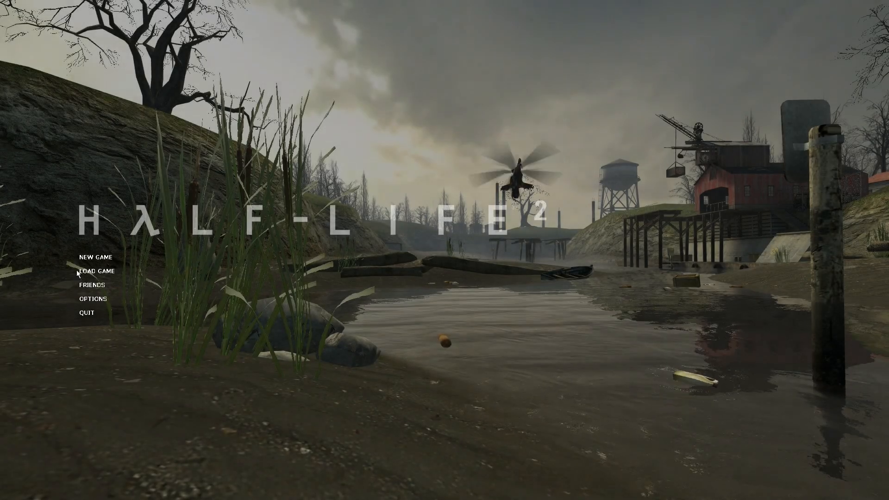
pyautogui.click(92, 271)
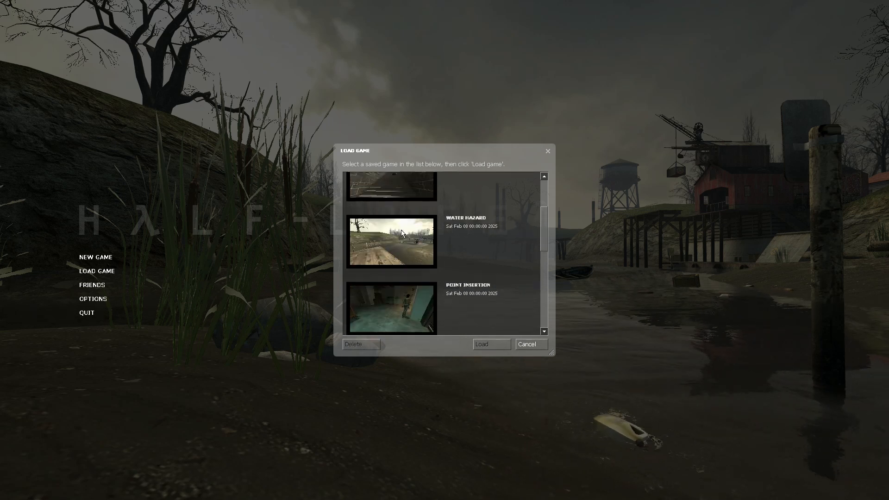
pyautogui.click(491, 344)
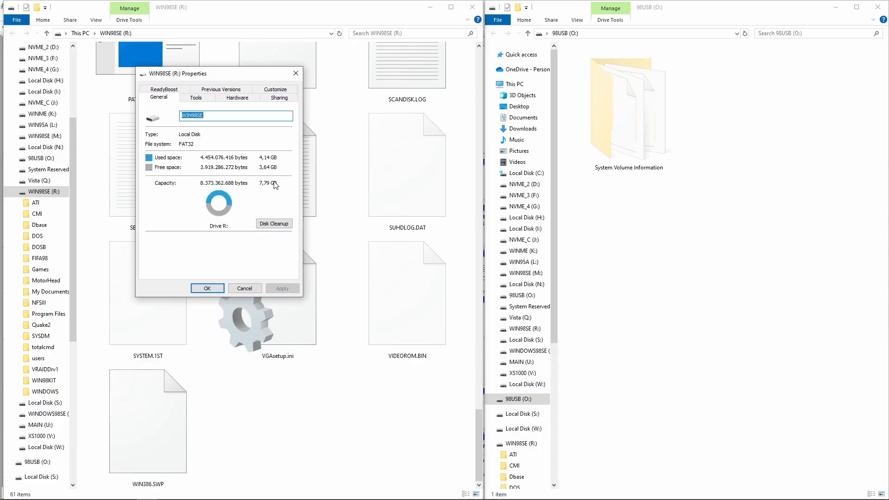
pyautogui.moveTo(305, 65)
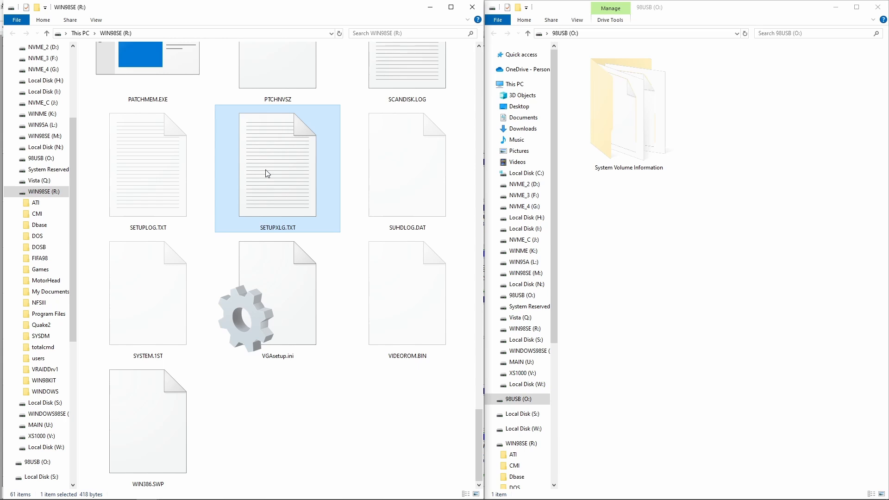
# Select all files in the WIN98SE (R:) drive window
pyautogui.press('ctrl+a')
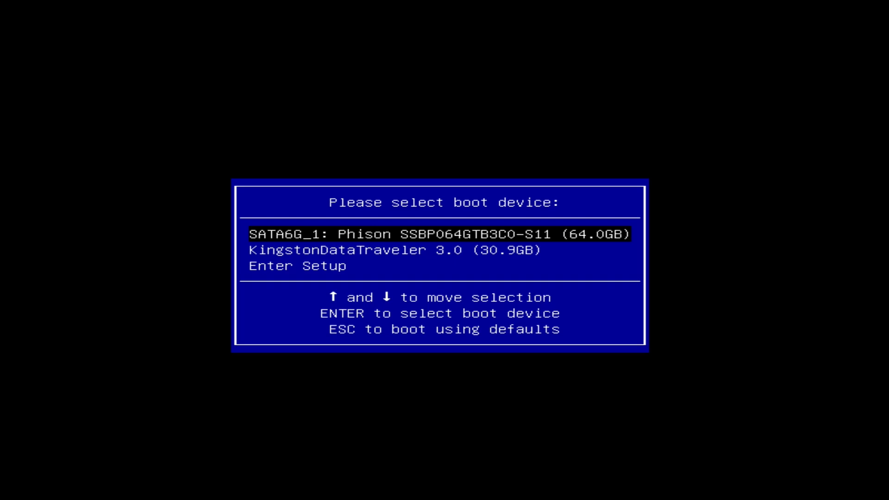
# Highlight a drive in the boot menu to boot from
pyautogui.press('Down')
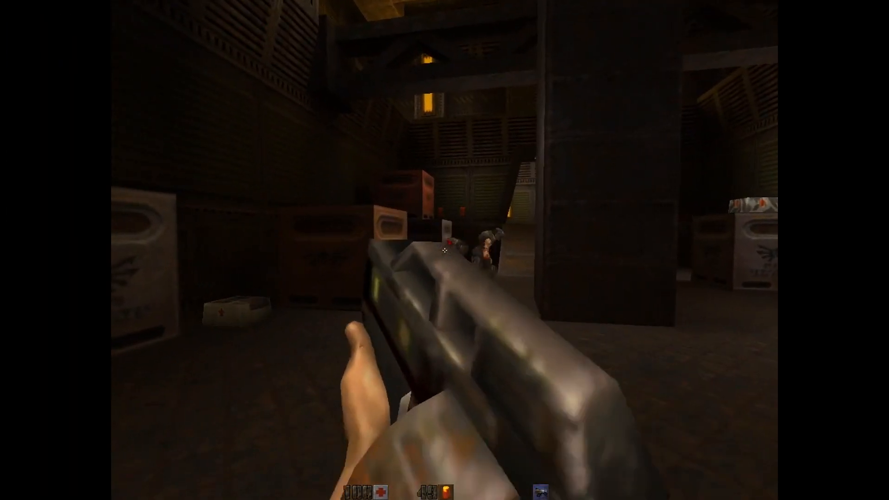
# Fire at the enemy ahead in the Quake II warehouse
pyautogui.click(445, 254)
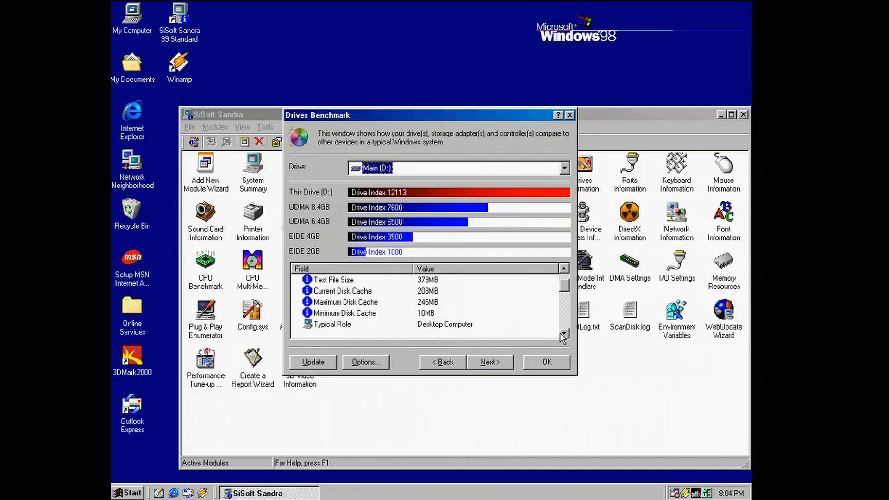
# Scroll the drive D: results down to the Benchmark Breakdown read speeds
pyautogui.scroll(-3)
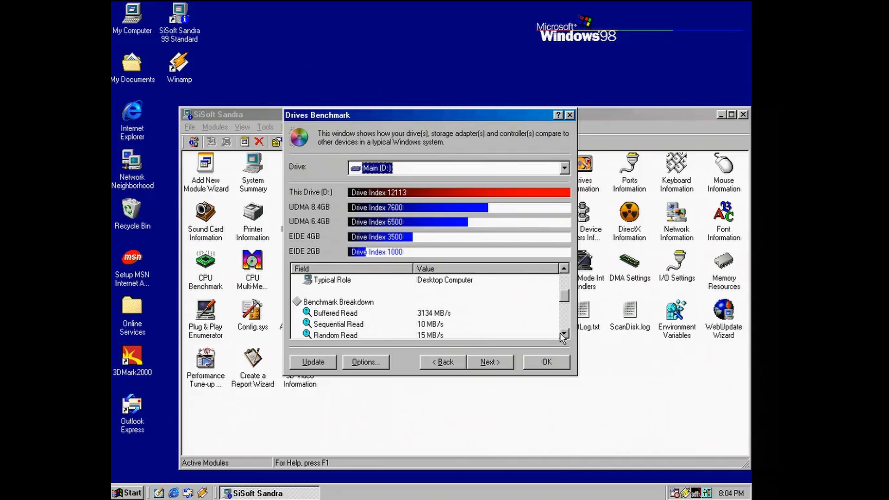
pyautogui.click(562, 335)
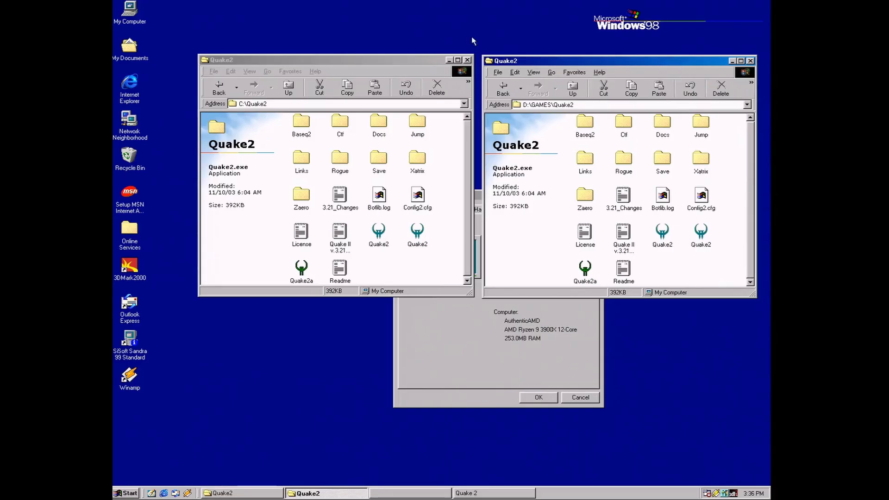
pyautogui.moveTo(448, 12)
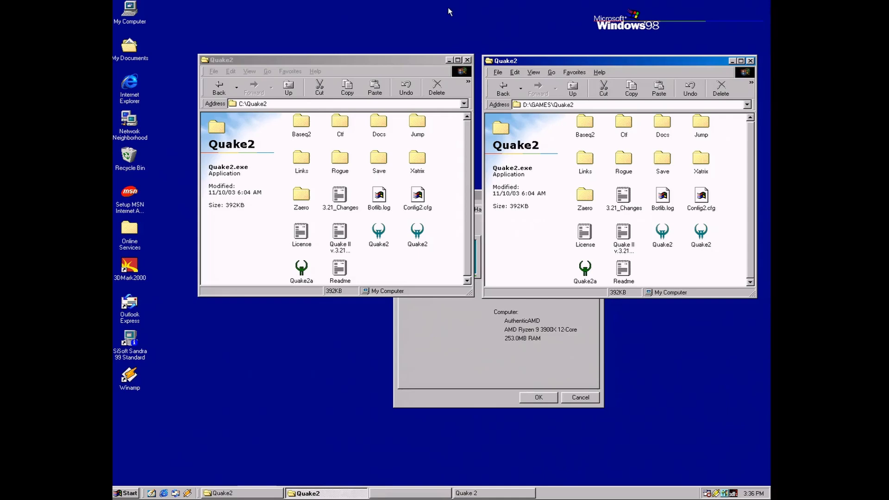
# Run the Quake2 executable from the C:\Quake2 folder
pyautogui.click(379, 232)
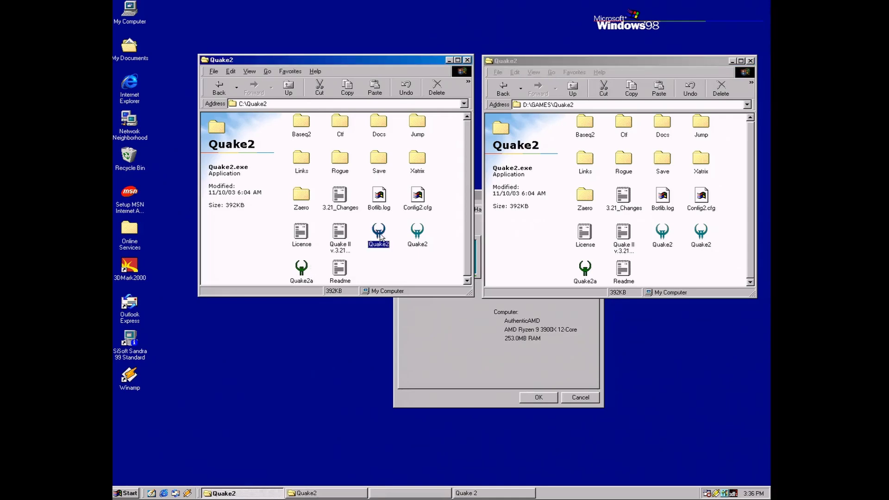
pyautogui.doubleClick(378, 234)
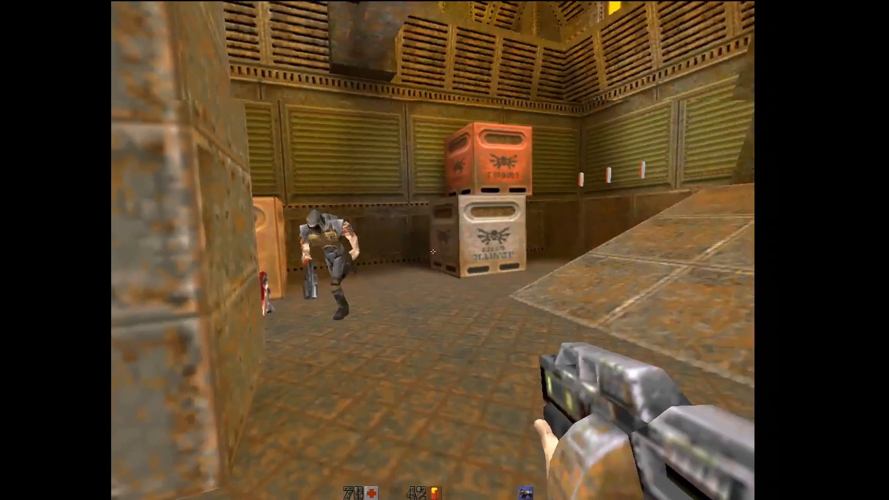